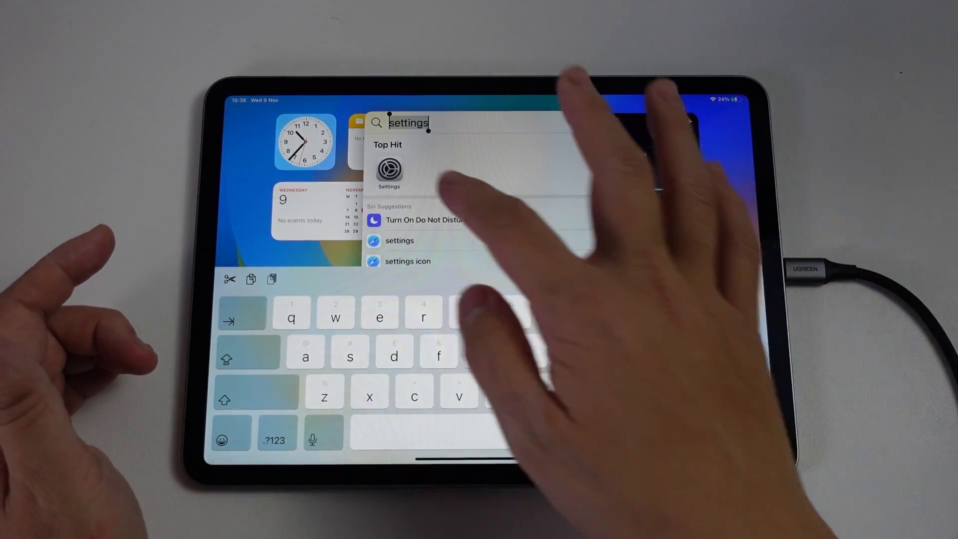
Launch Settings from the Spotlight 'settings' Top Hit result
left_click(389, 171)
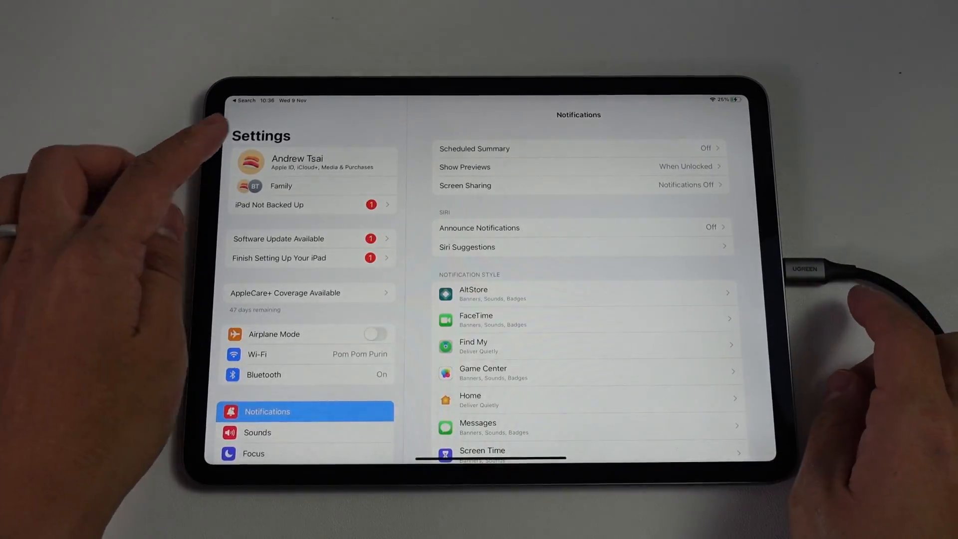
mouse_move(269, 141)
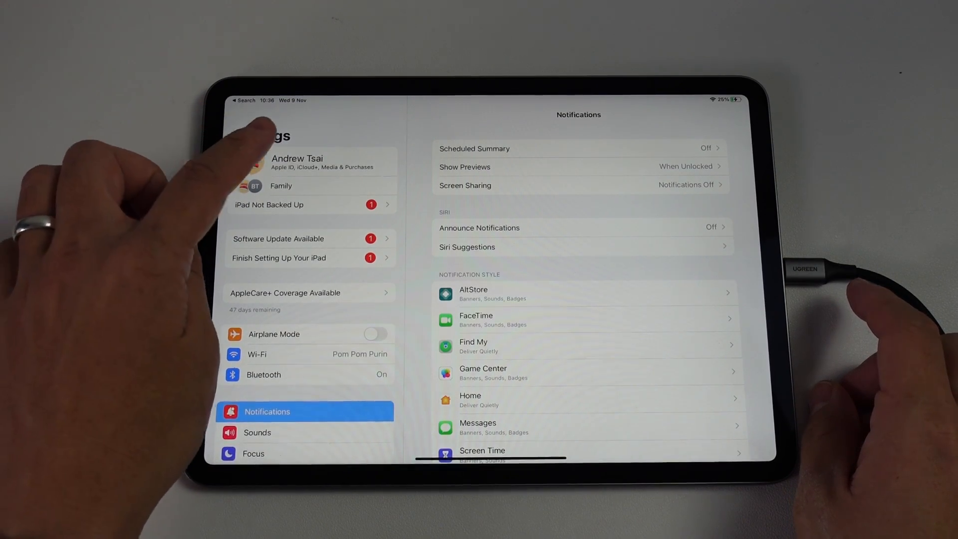
Open the Apple ID page, check iCloud, return, and scroll to the device list and Sign Out
left_click(297, 161)
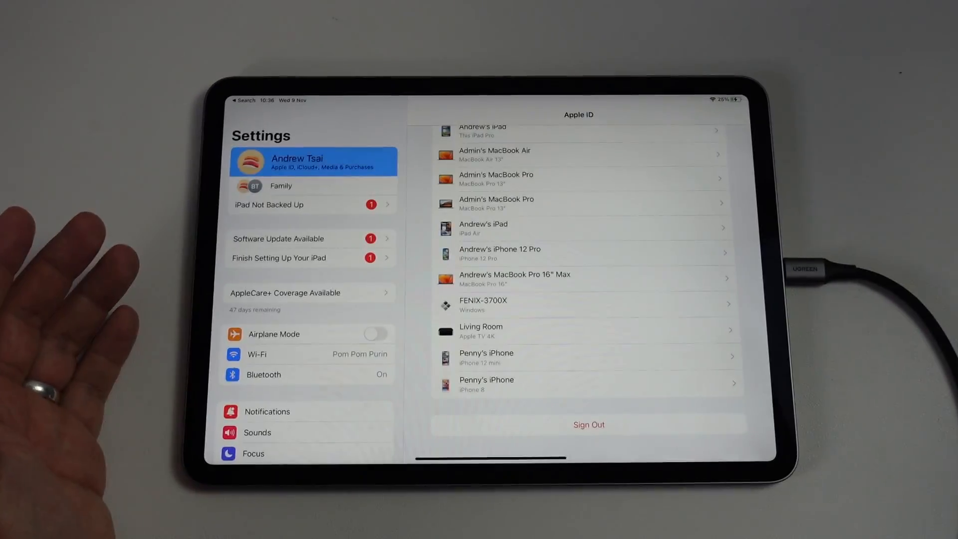
scroll("down", 3)
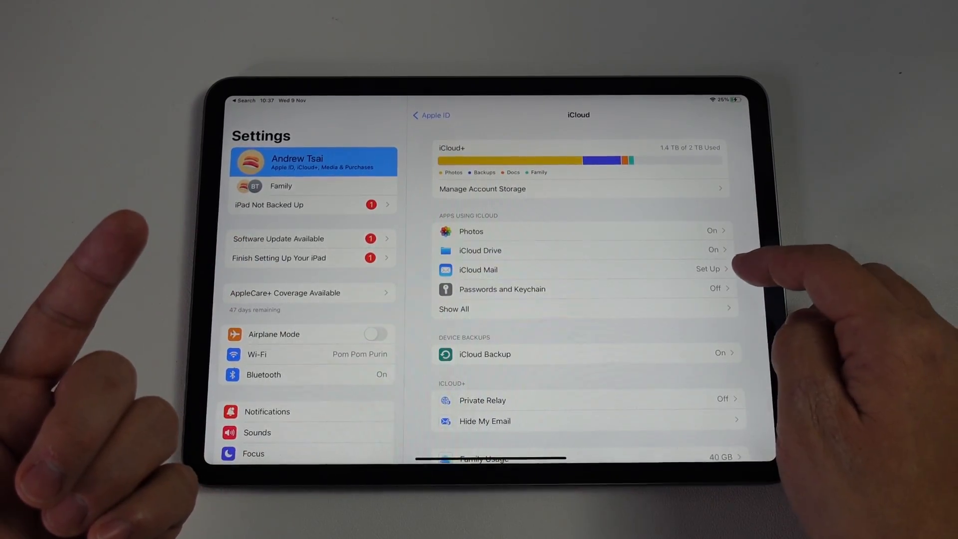
left_click(432, 115)
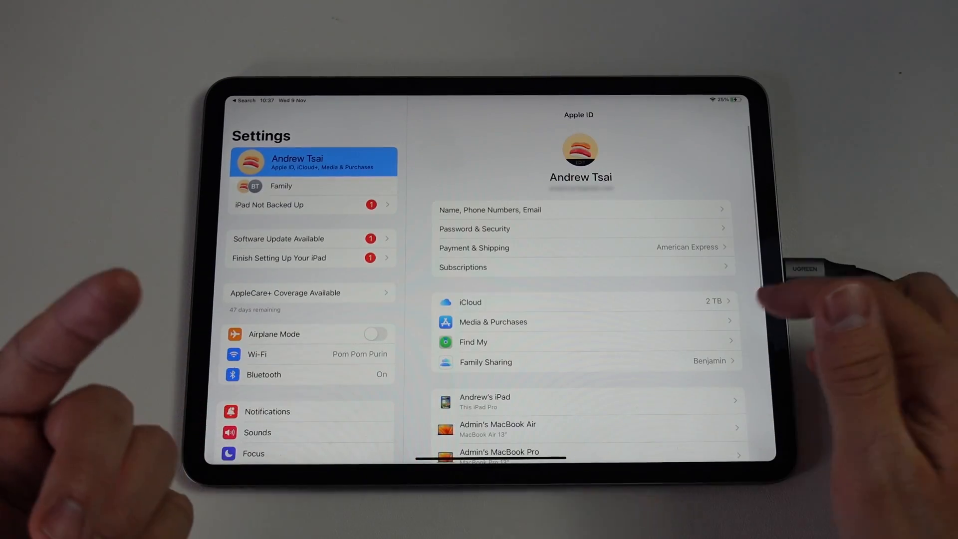
scroll("down", 3)
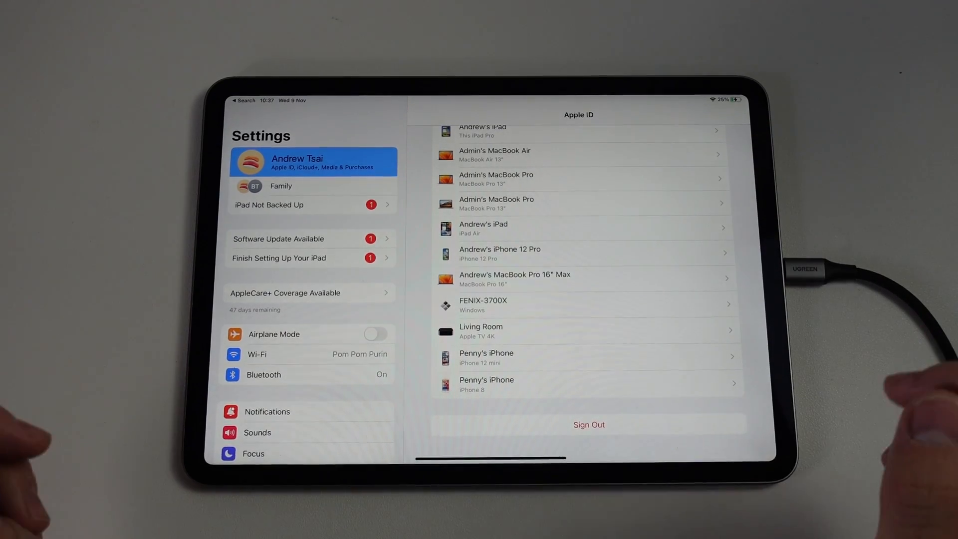
Tap Sign Out on the Apple ID page and confirm the Turn Off request
left_click(587, 424)
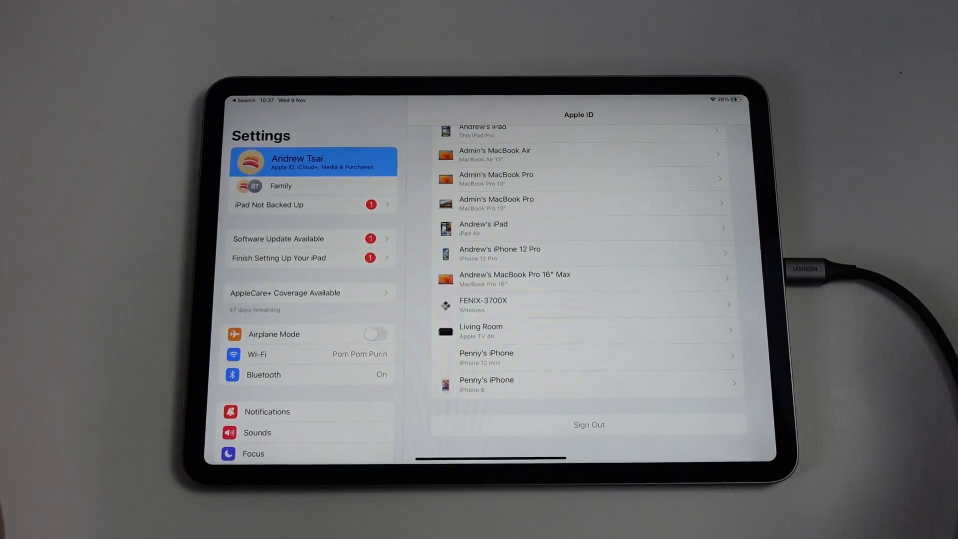
left_click(588, 424)
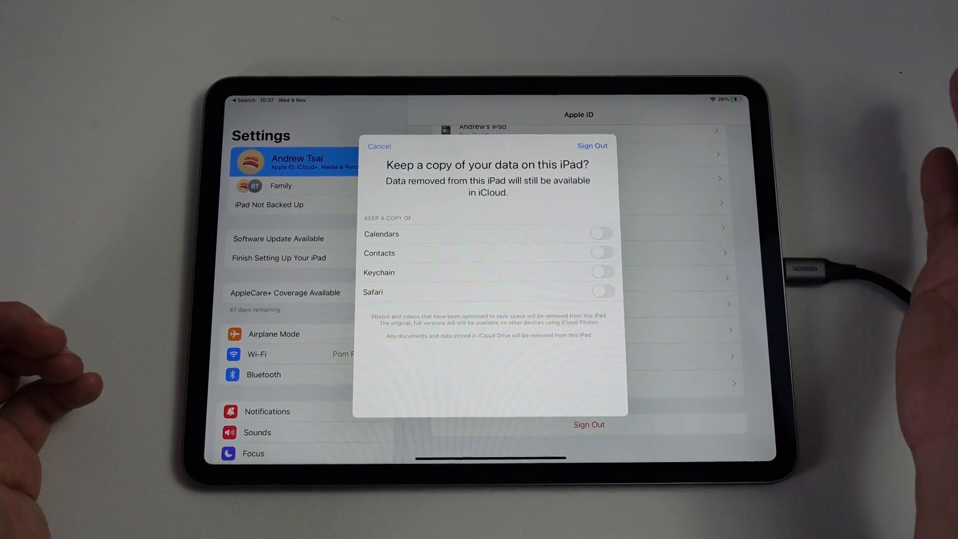
Sign out without keeping local copies of data, and confirm in the 'Are you sure?' alert
left_click(591, 146)
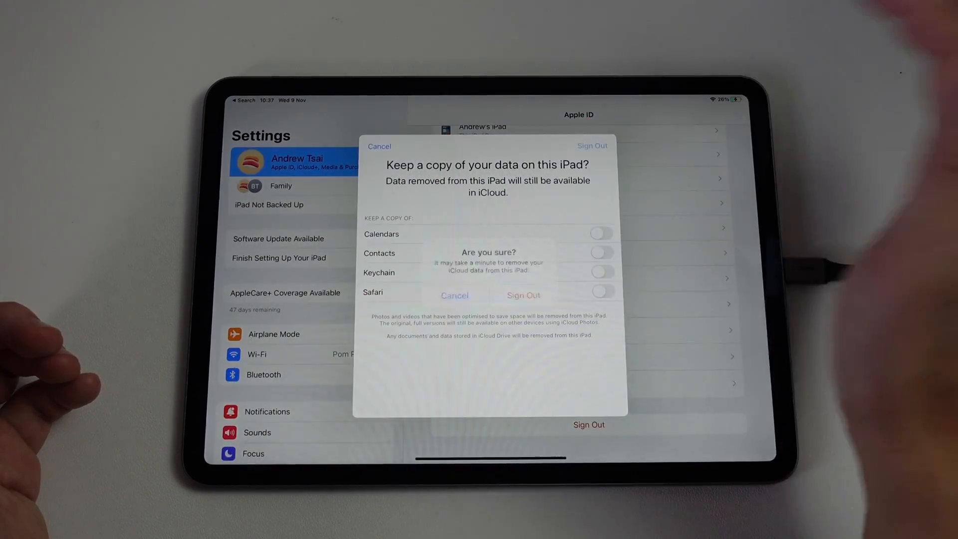
left_click(523, 295)
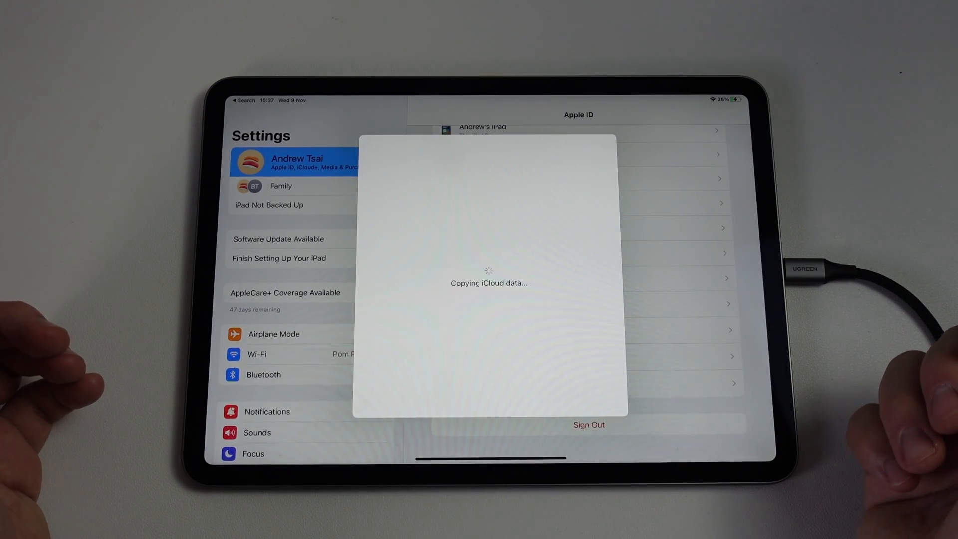
scroll("down", 3)
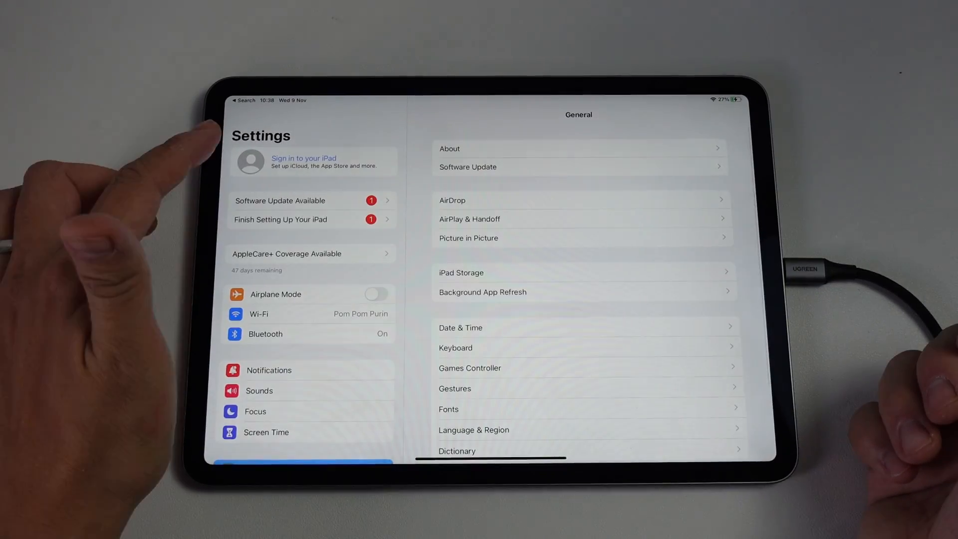
Open the 'Sign in to your iPad' Apple ID sign-in sheet from the sidebar
left_click(304, 161)
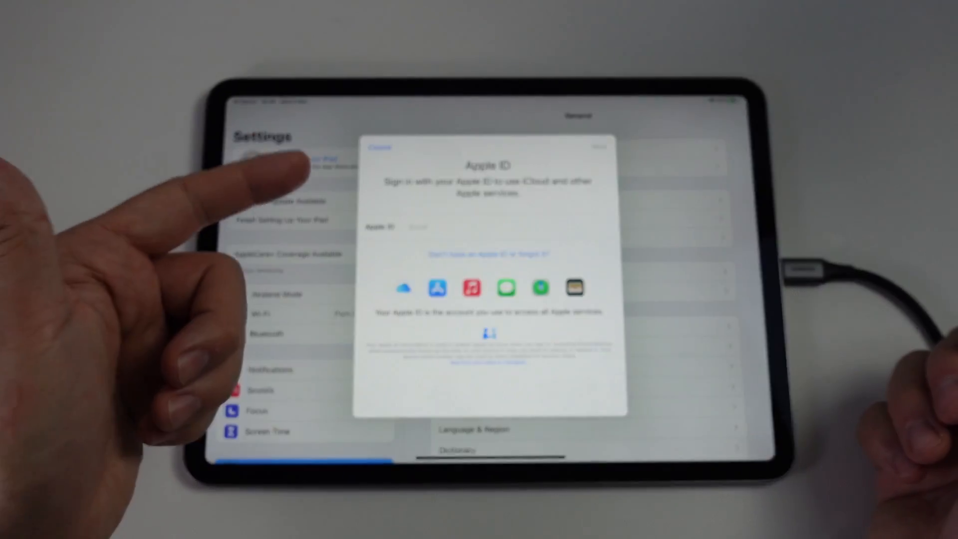